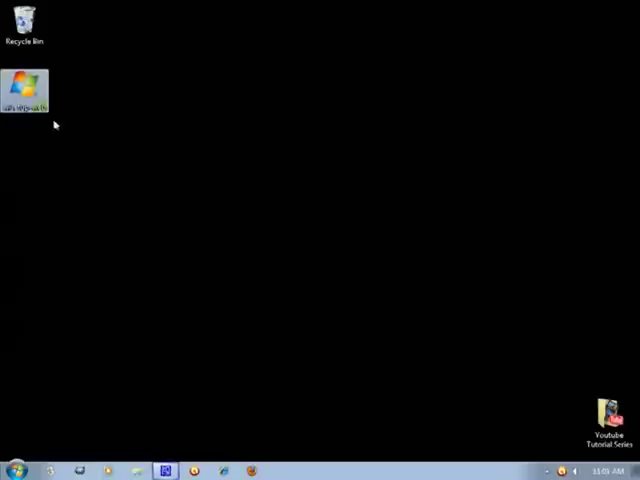
mouse_move(364, 256)
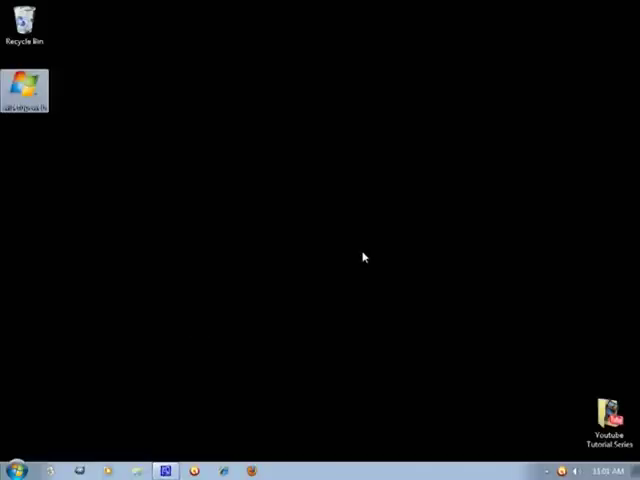
Launch setup, untick Movie Maker, Family Safety and Silverlight so only Photo Gallery installs, and start installing.
double_click(22, 90)
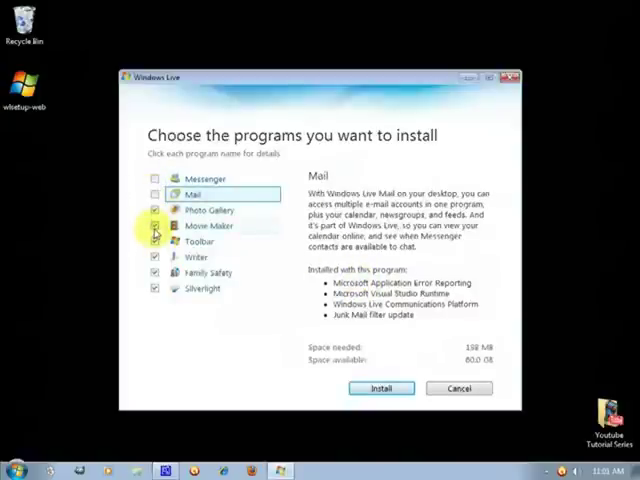
left_click(196, 256)
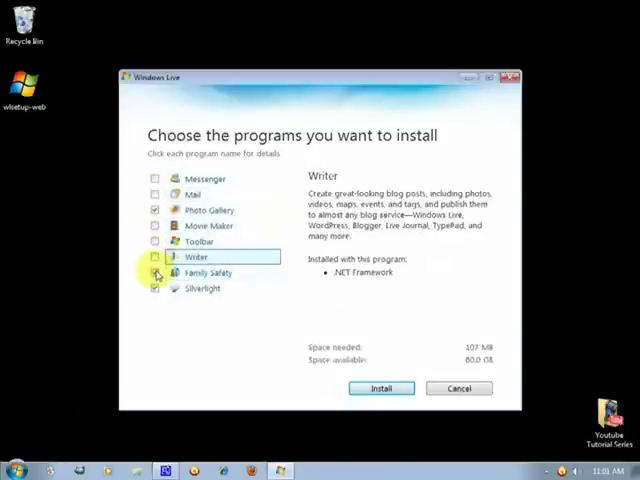
left_click(204, 288)
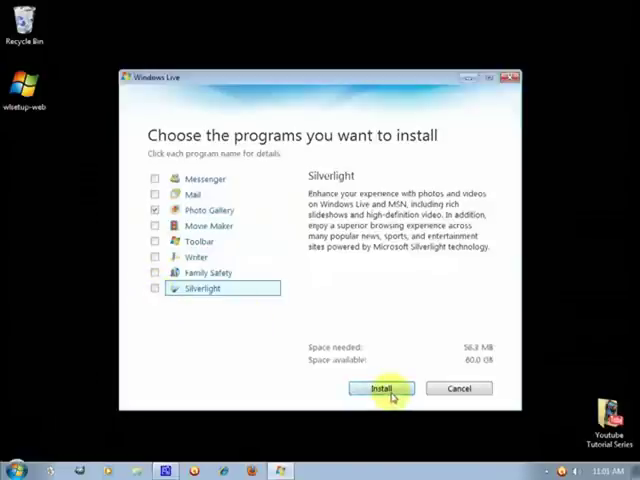
left_click(210, 210)
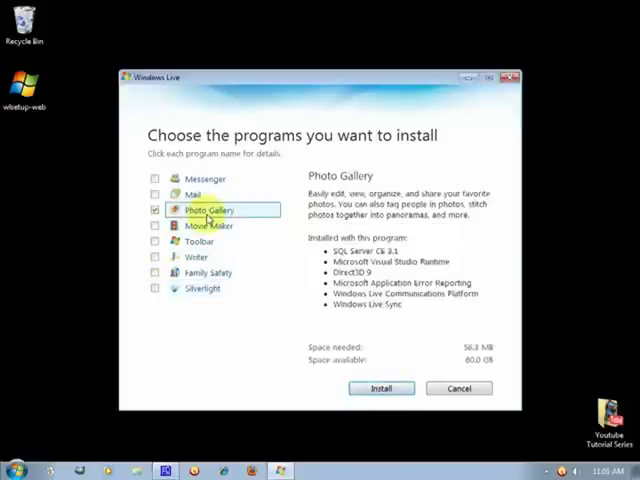
left_click(380, 388)
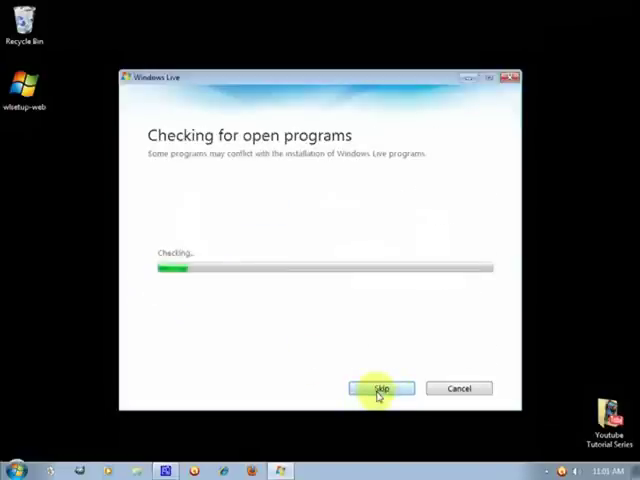
Continue past the open-programs check so Photo Gallery downloads and installs.
left_click(380, 388)
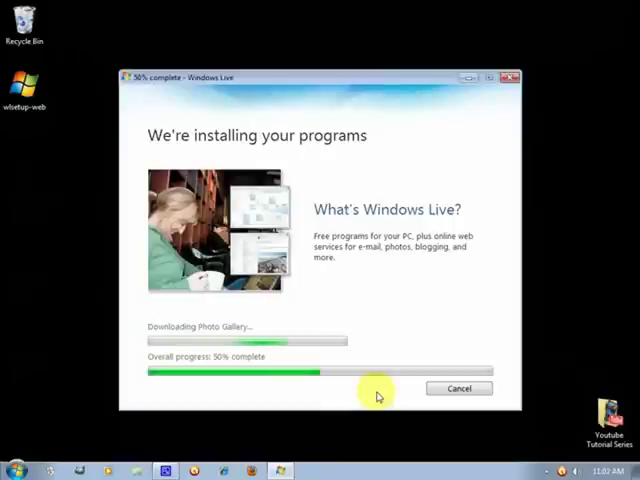
mouse_move(356, 262)
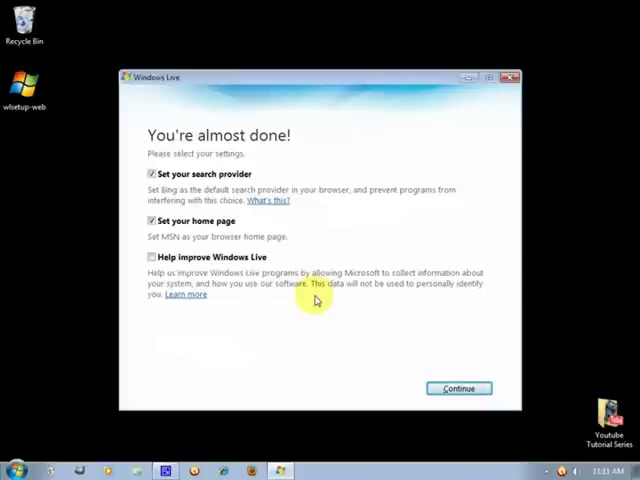
Decline the default search provider and browser home page changes on the final page.
left_click(152, 172)
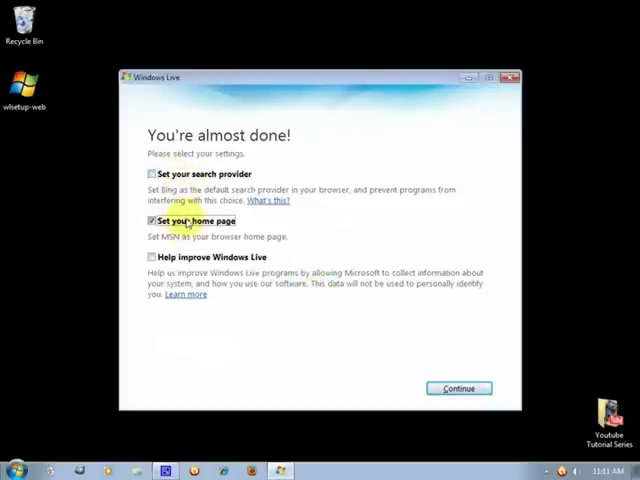
left_click(152, 220)
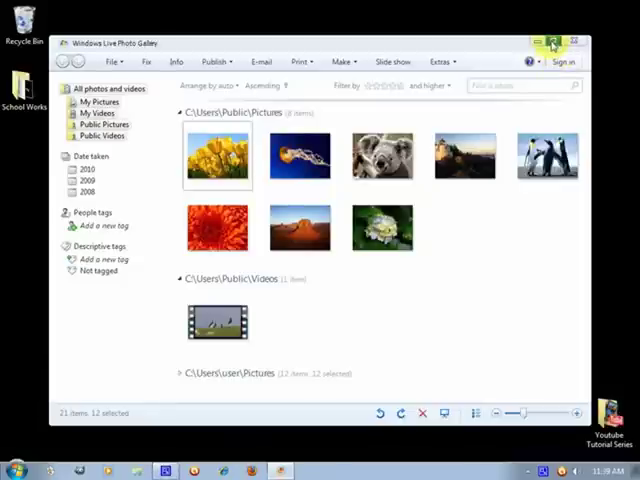
mouse_move(552, 48)
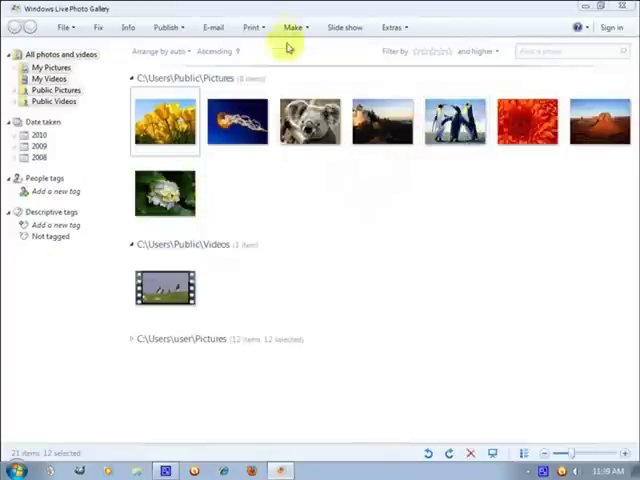
mouse_move(112, 350)
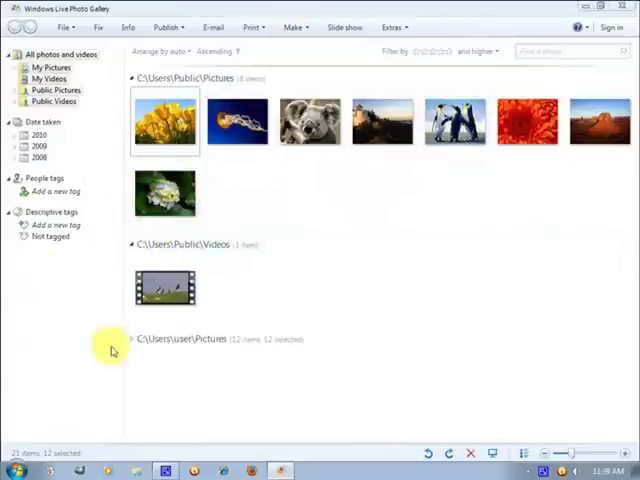
Browse the File menu and the Extras menu of the maximized gallery window.
left_click(64, 28)
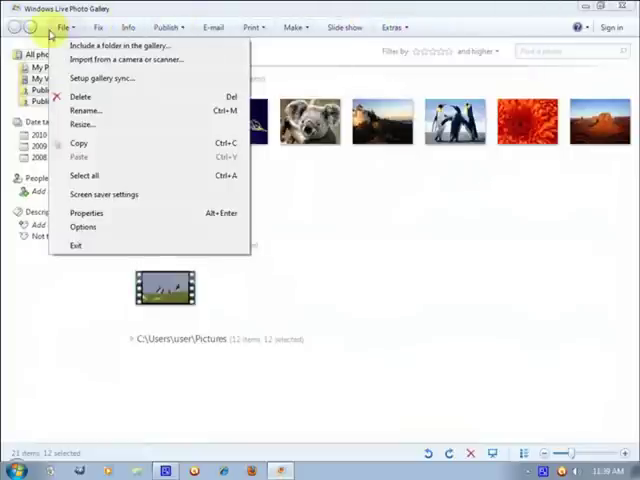
mouse_move(90, 28)
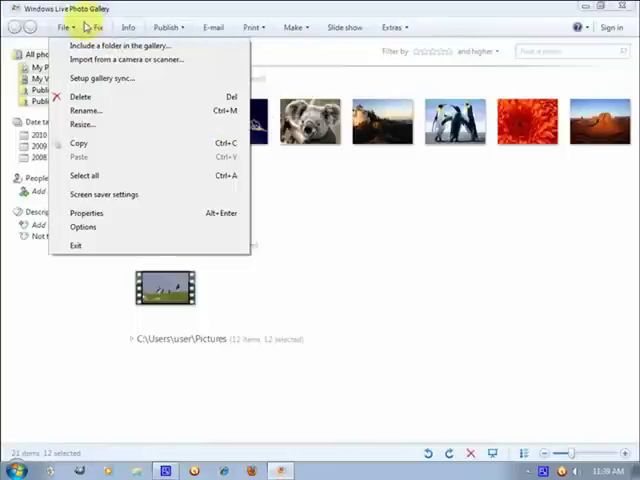
left_click(392, 28)
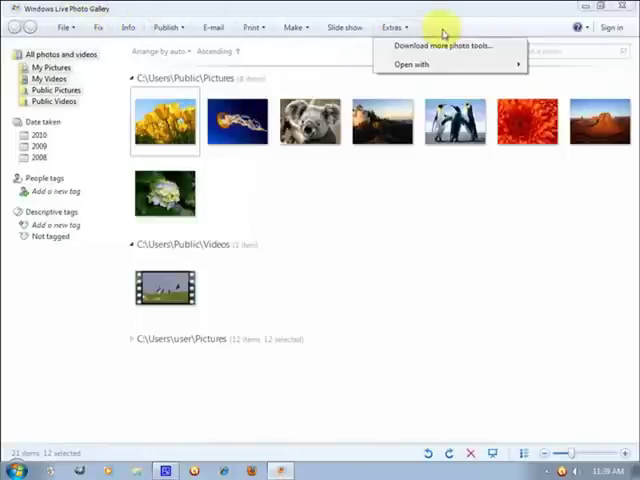
left_click(292, 28)
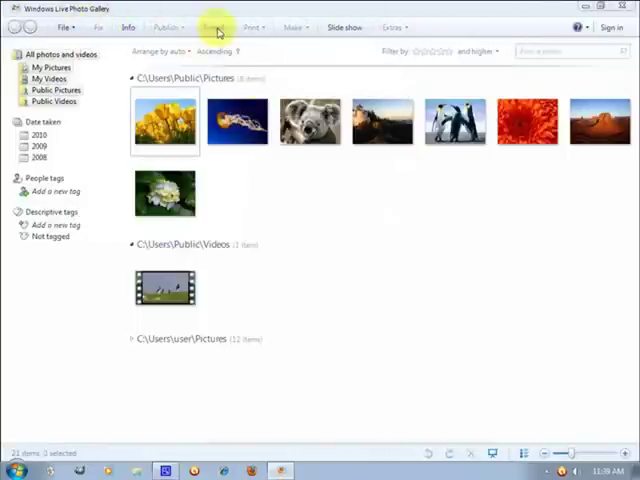
Attempt to e-mail the jellyfish photo at medium size and dismiss the no-e-mail-program error.
left_click(236, 122)
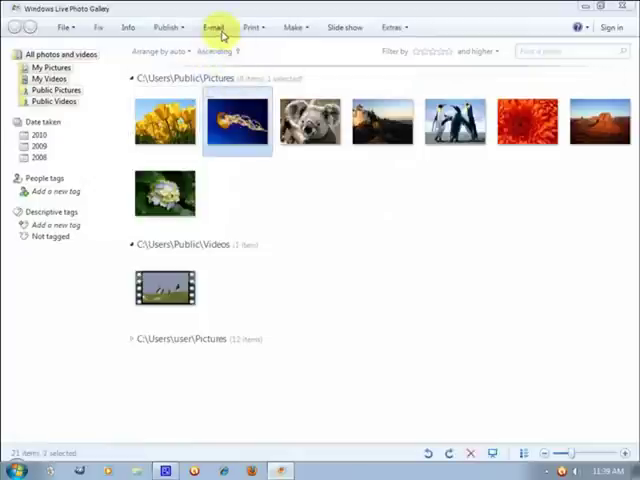
left_click(212, 28)
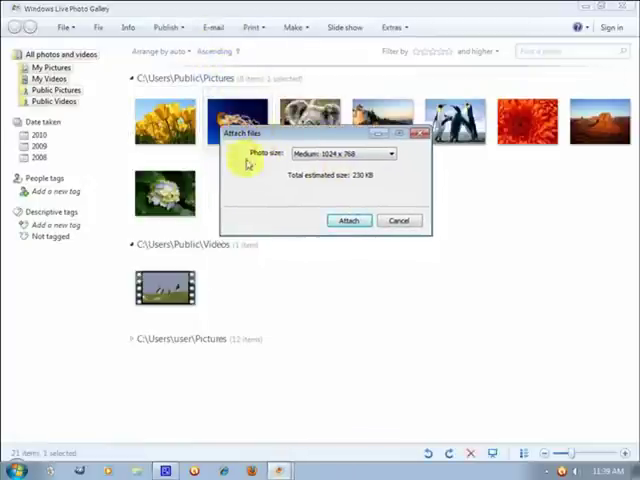
mouse_move(348, 220)
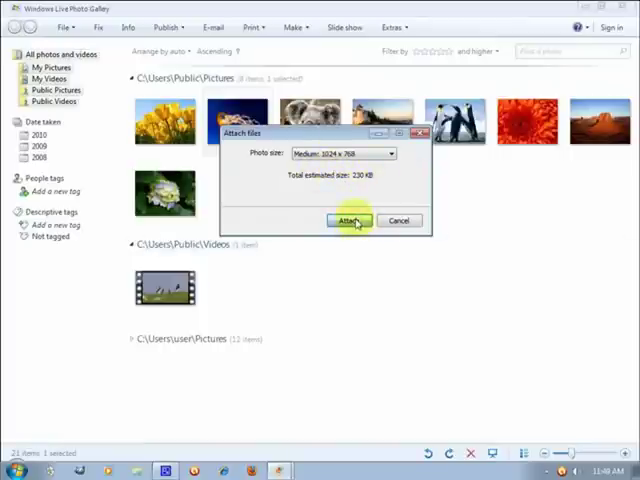
left_click(348, 220)
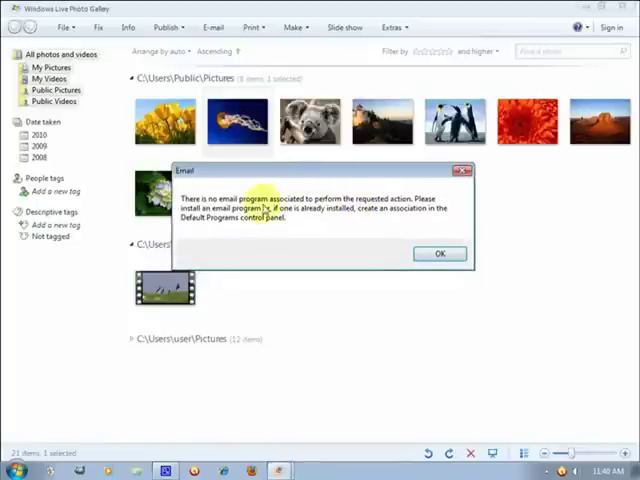
mouse_move(368, 280)
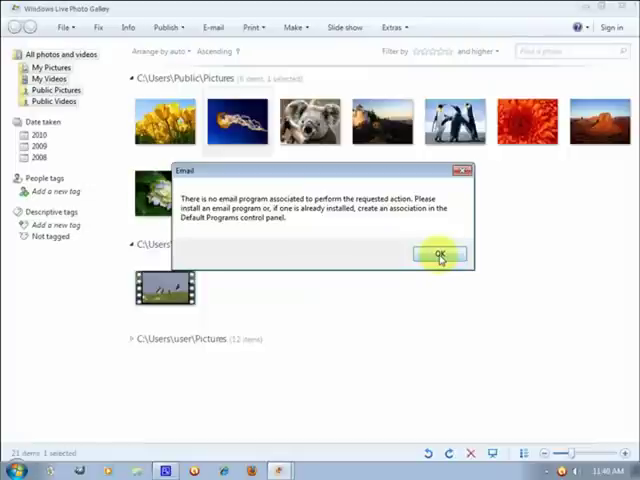
left_click(436, 252)
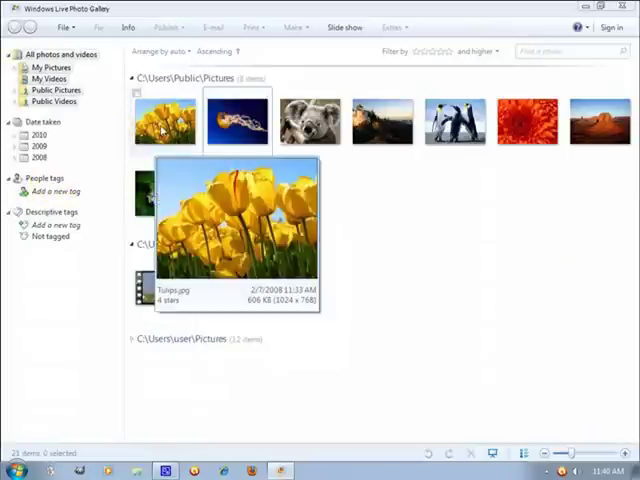
Open the Penguins thumbnail in single-photo view with tags and file information alongside.
left_click(382, 122)
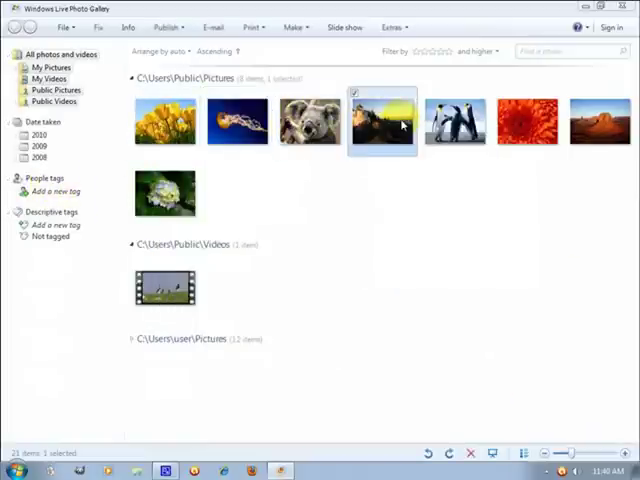
double_click(452, 122)
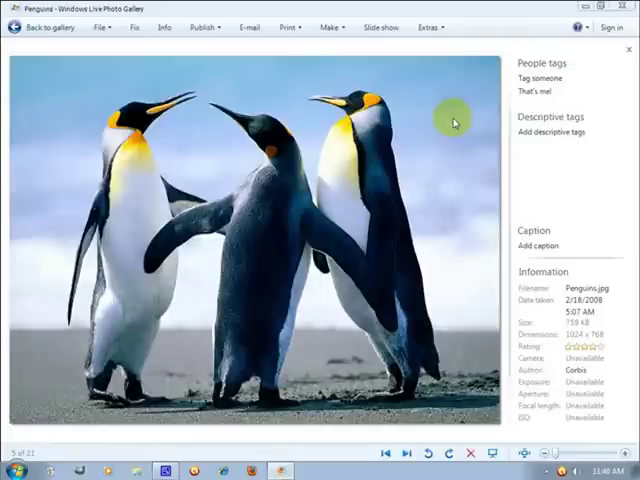
mouse_move(316, 218)
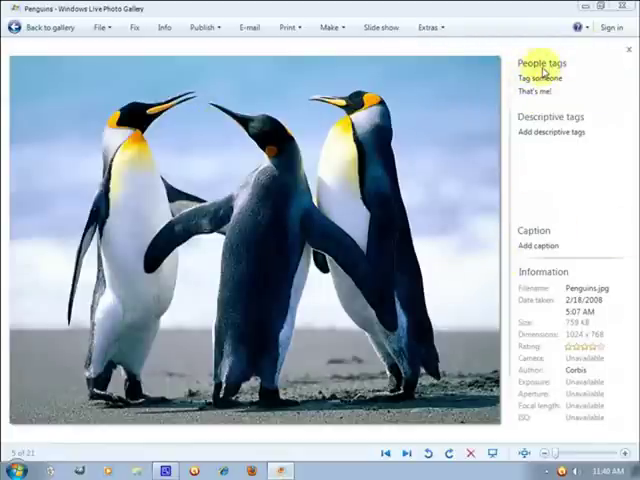
Tag penguin faces as people, adding John as a new person and entering Mary and Mark.
left_click(548, 76)
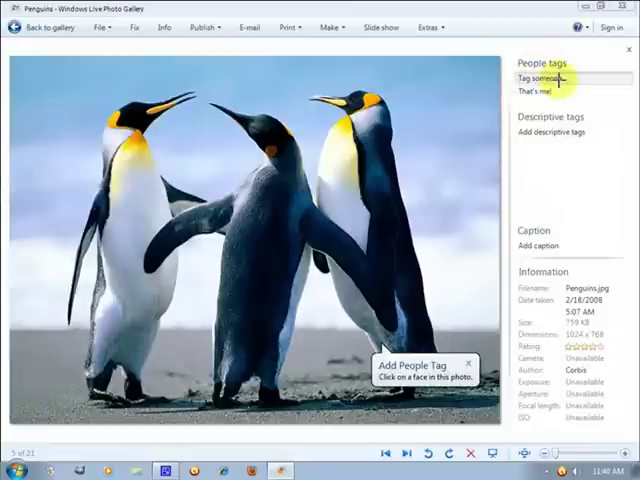
mouse_move(296, 158)
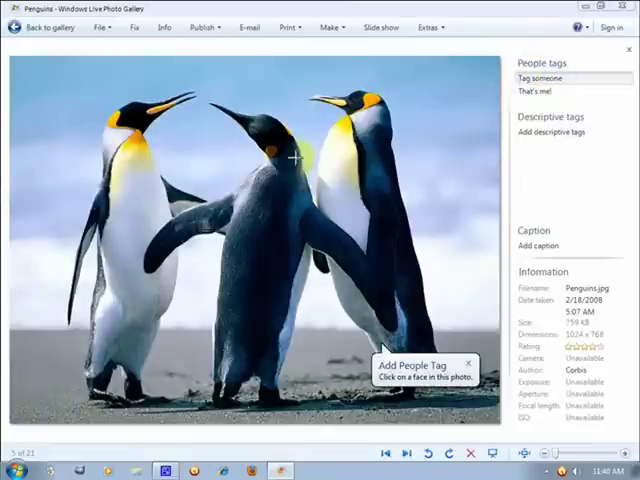
left_click(132, 110)
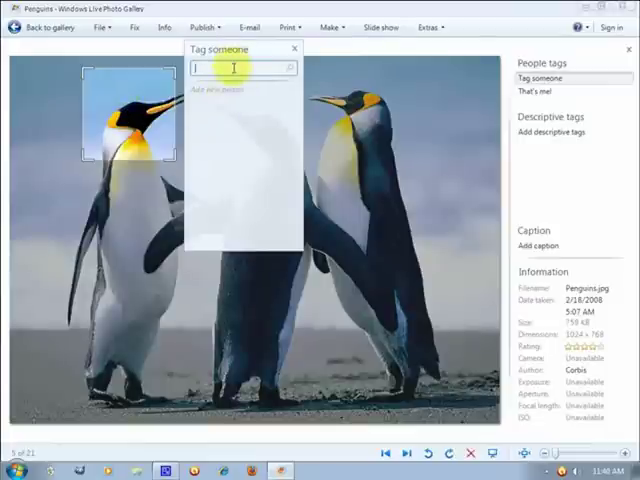
type("kd")
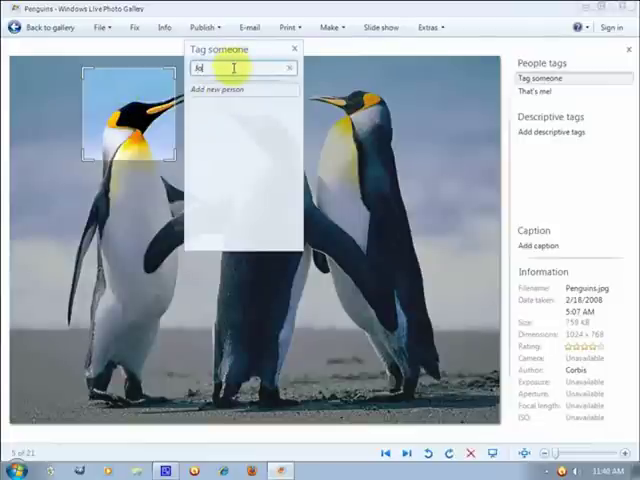
type("John")
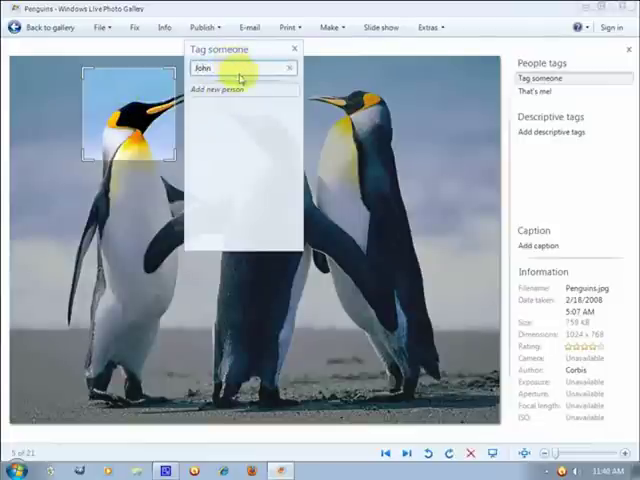
left_click(296, 48)
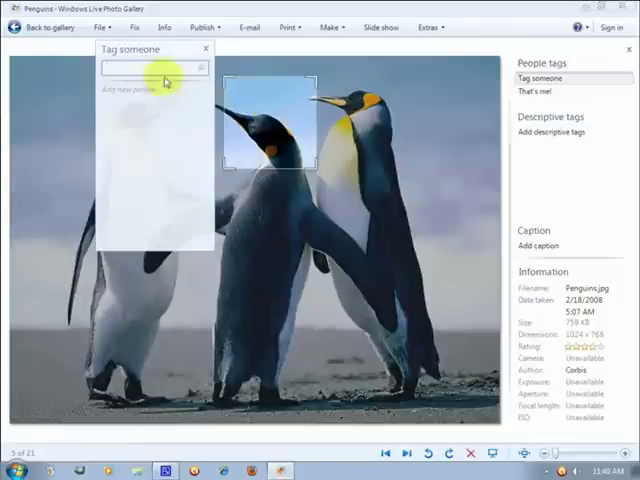
type("Mary")
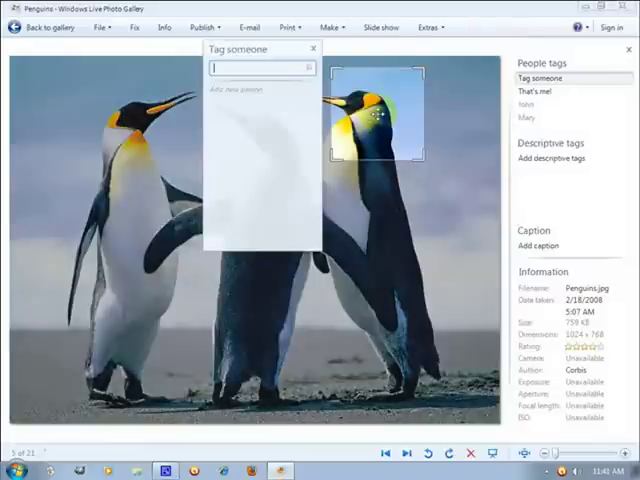
type("Mark")
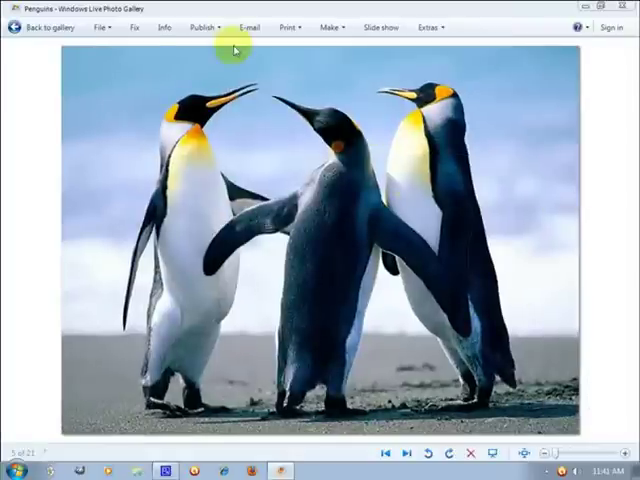
Apply Auto adjust to the Penguins photo from the Fix pane.
left_click(132, 28)
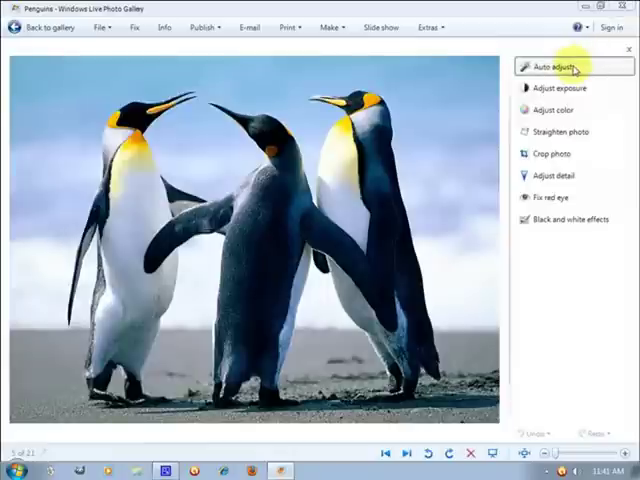
left_click(560, 104)
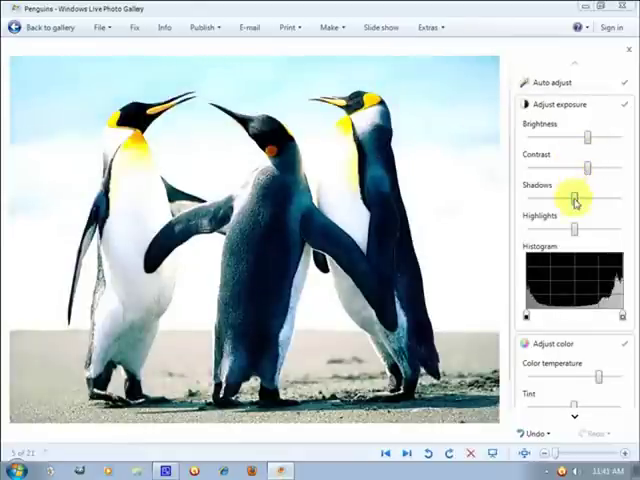
left_click(536, 82)
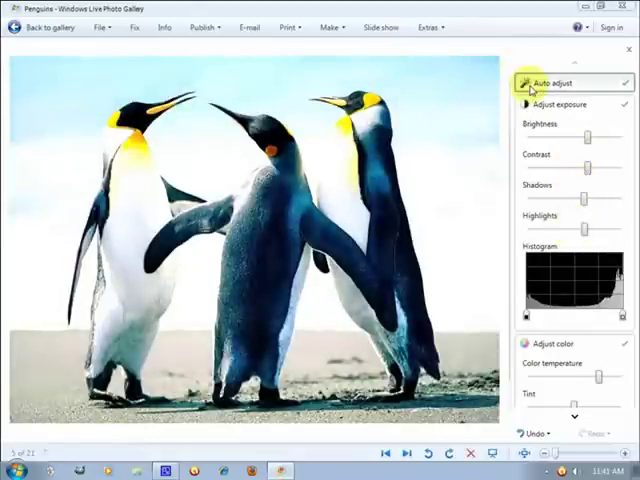
left_click(548, 82)
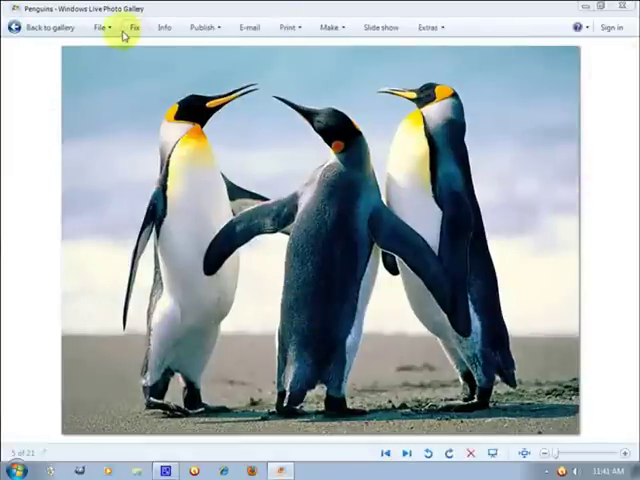
Tilt the photo with the Straighten slider, then bring it back to level.
left_click(132, 28)
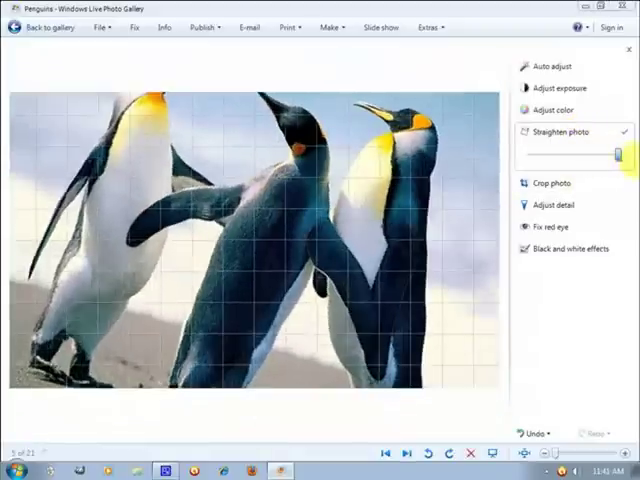
left_click_drag(610, 152, 536, 152)
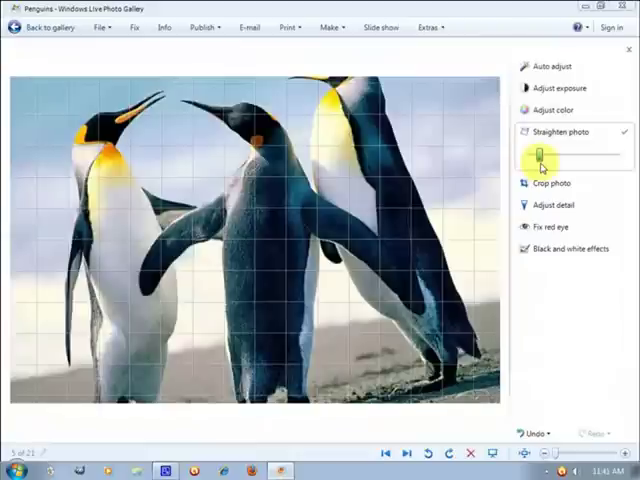
left_click_drag(538, 152, 568, 156)
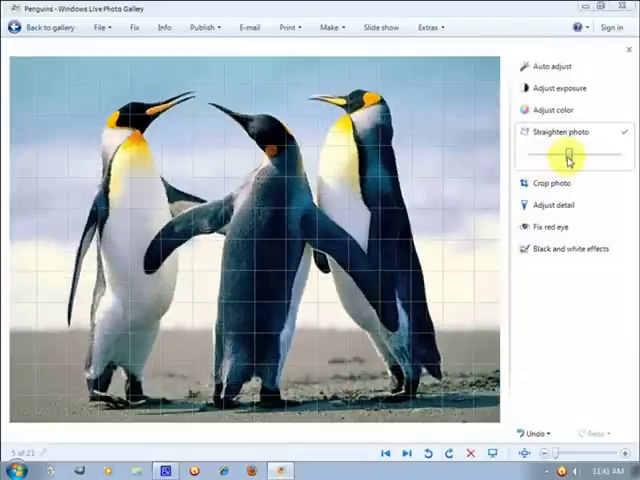
left_click(552, 74)
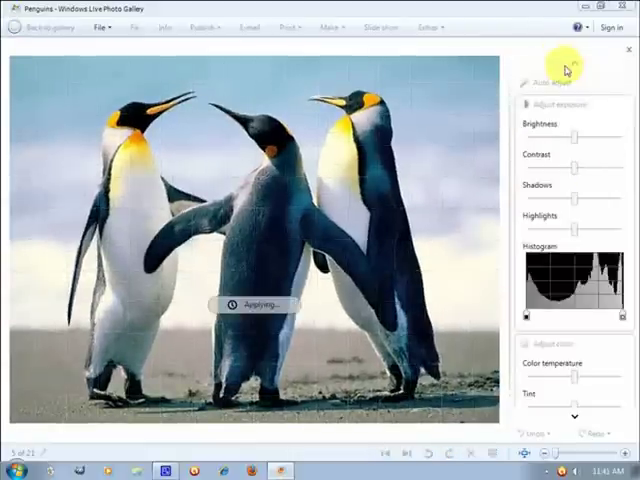
left_click(556, 82)
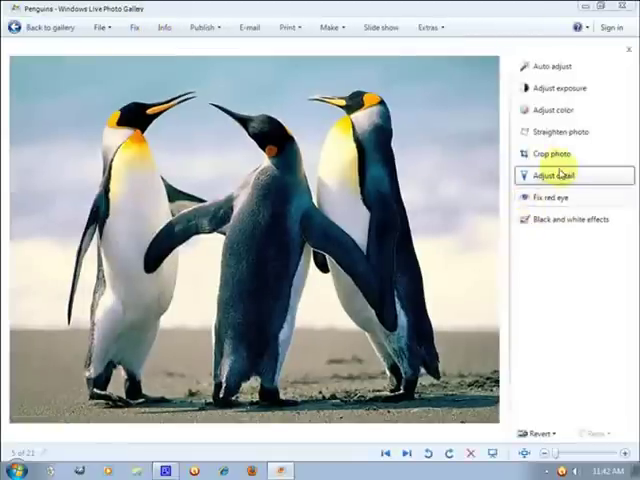
Analyze the photo under Reduce Noise in Adjust detail, then return to the Fix pane.
left_click(560, 176)
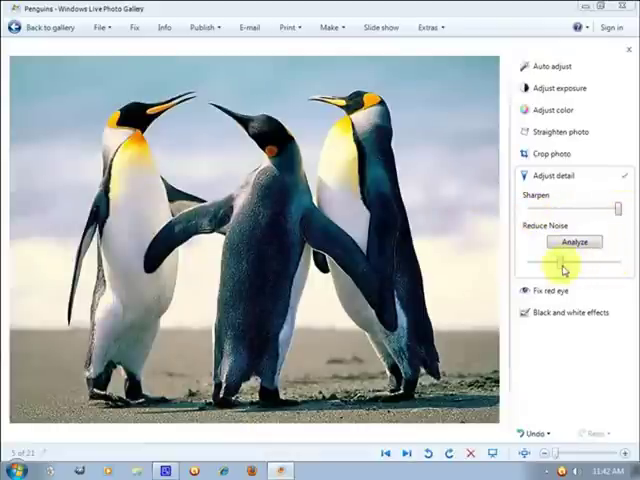
left_click(572, 242)
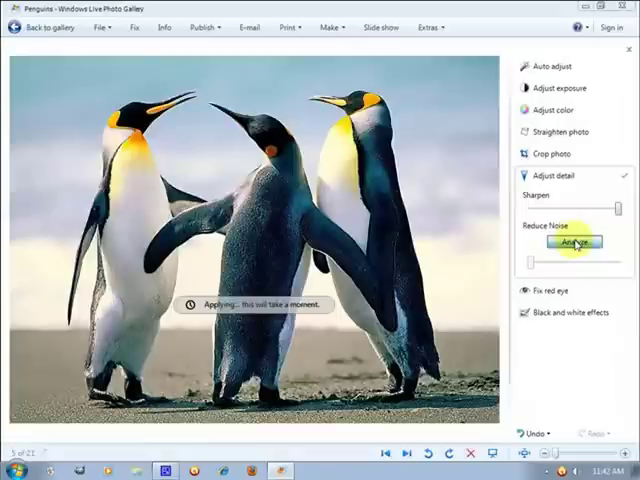
left_click(572, 244)
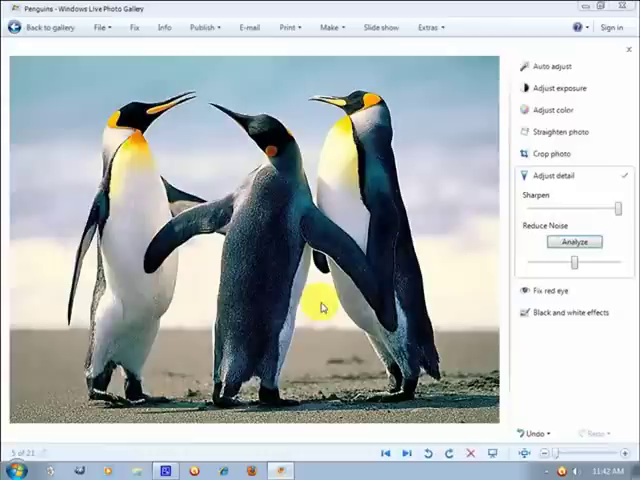
left_click(560, 110)
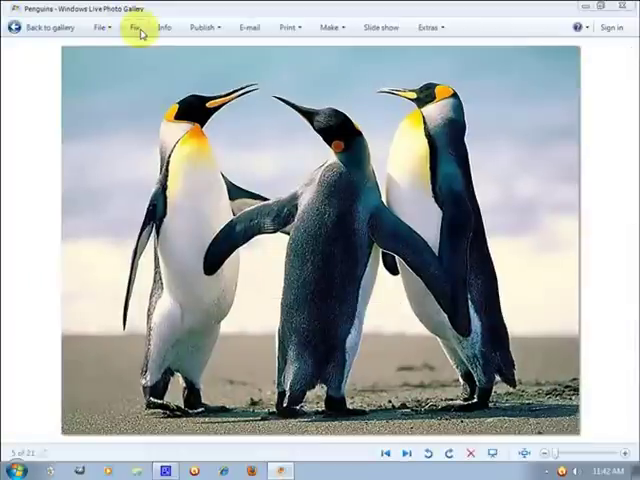
left_click(132, 28)
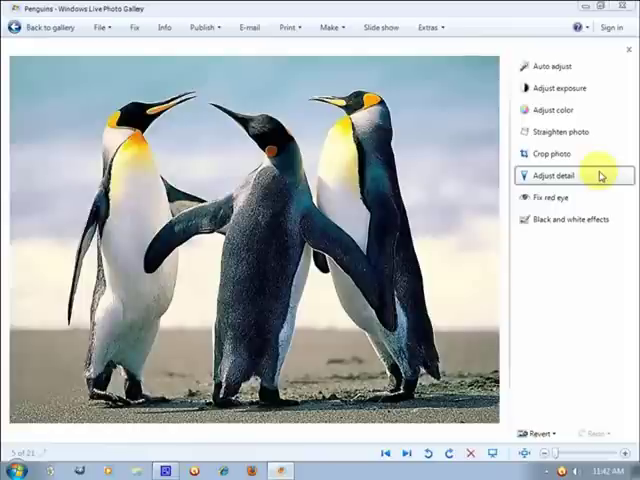
Apply a Custom-proportion crop frame to the Penguins photo.
left_click(556, 152)
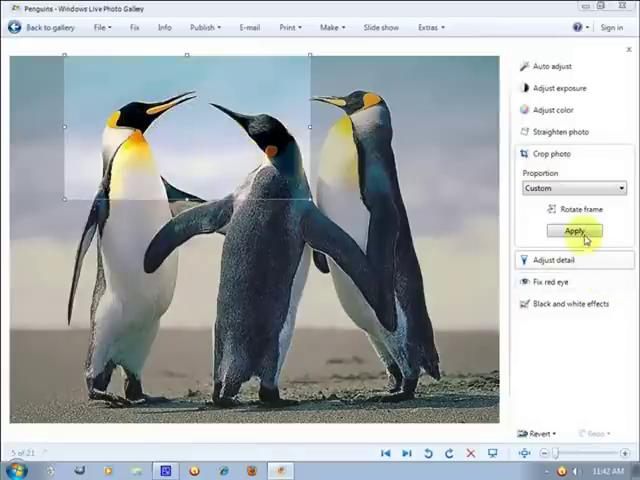
left_click(572, 232)
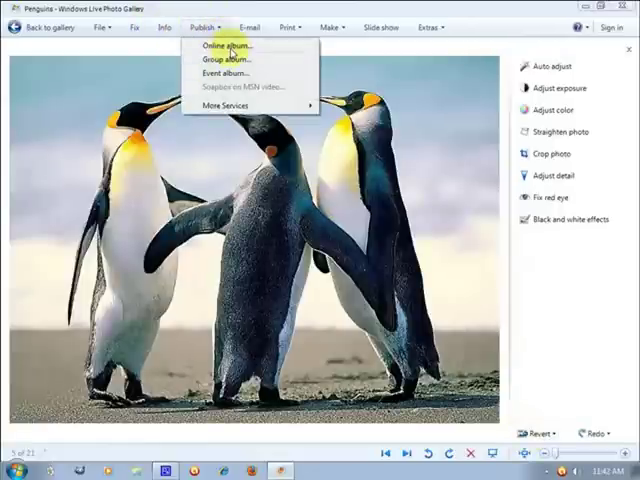
mouse_move(228, 64)
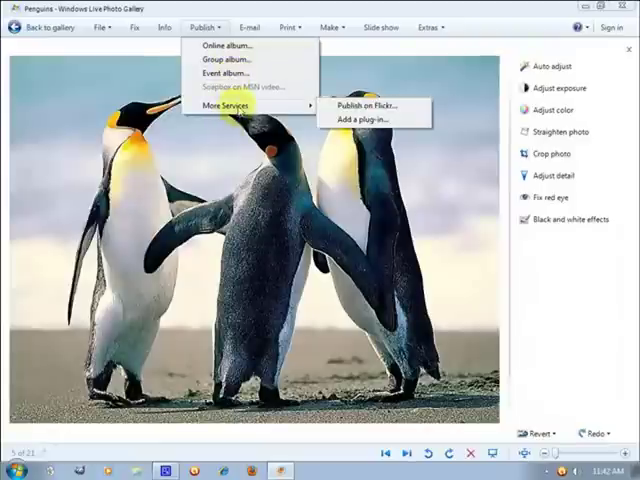
mouse_move(364, 112)
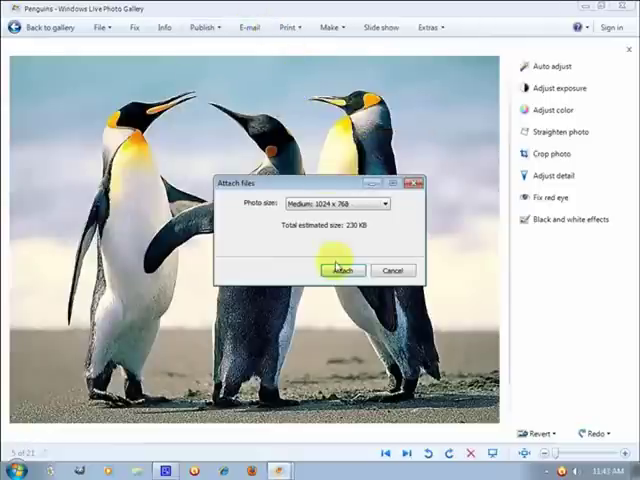
left_click(342, 270)
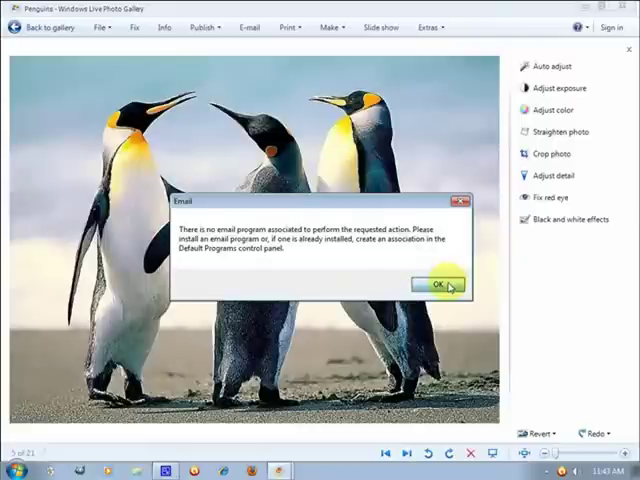
left_click(440, 284)
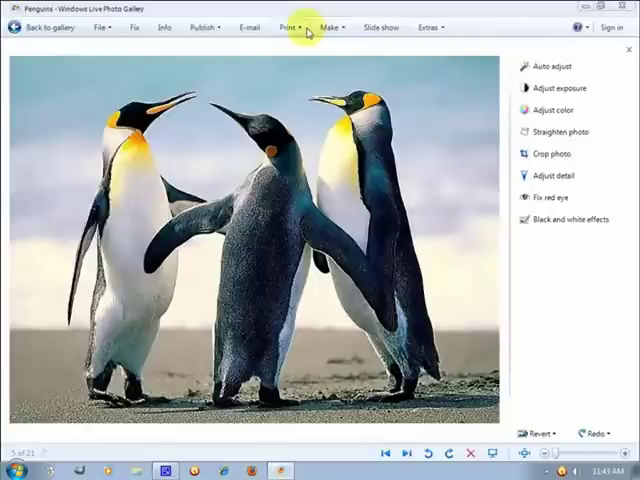
Browse the Print and Make menus, then show the Penguins photo's info pane with its tags.
left_click(292, 28)
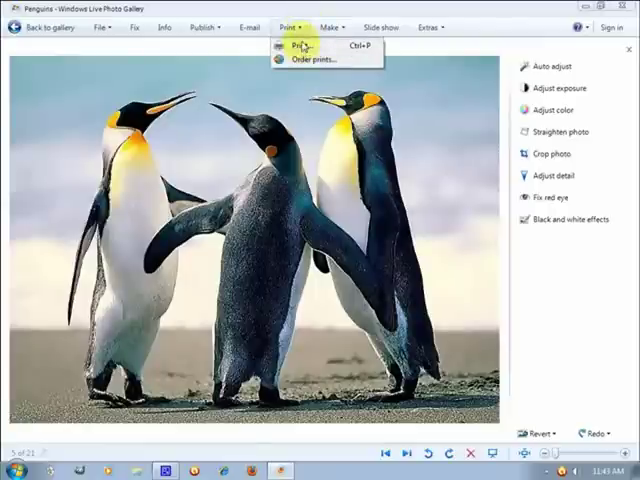
left_click(322, 28)
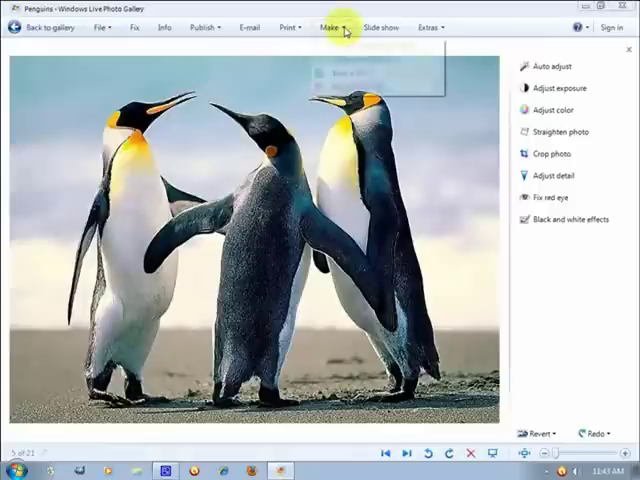
left_click(332, 28)
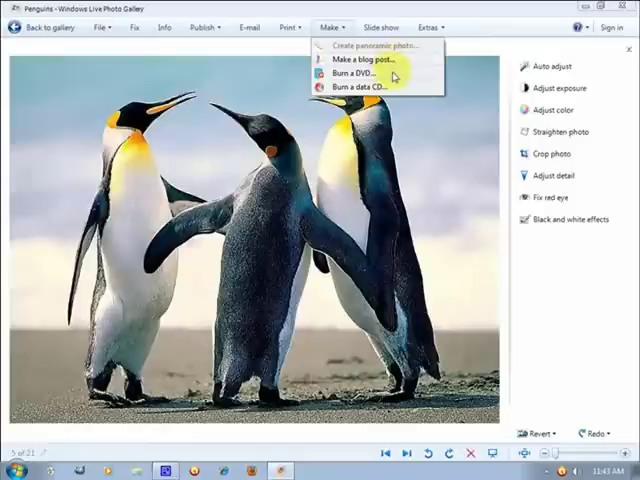
mouse_move(390, 88)
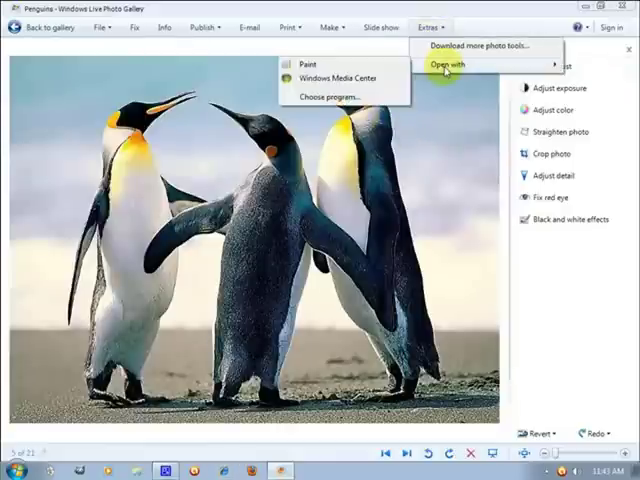
mouse_move(346, 64)
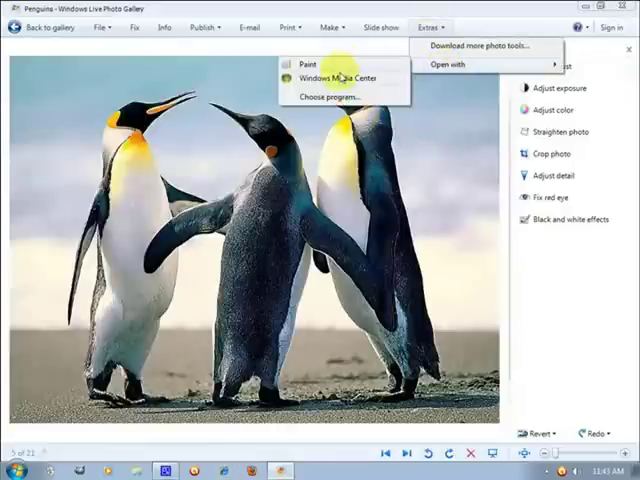
mouse_move(310, 64)
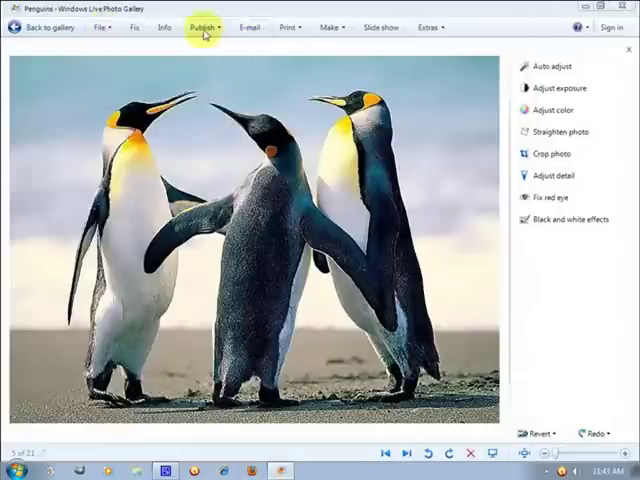
left_click(162, 28)
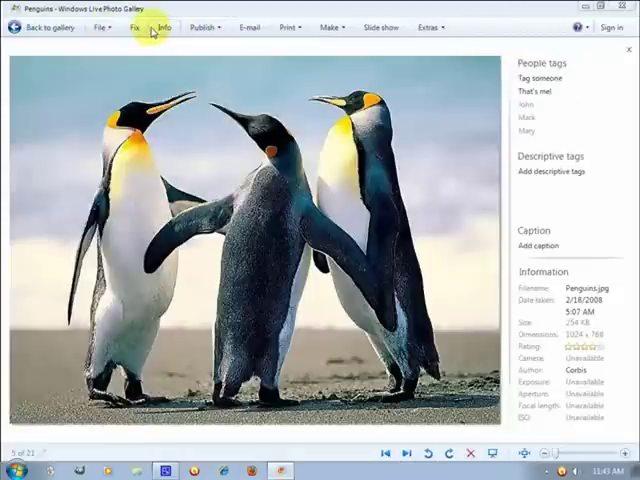